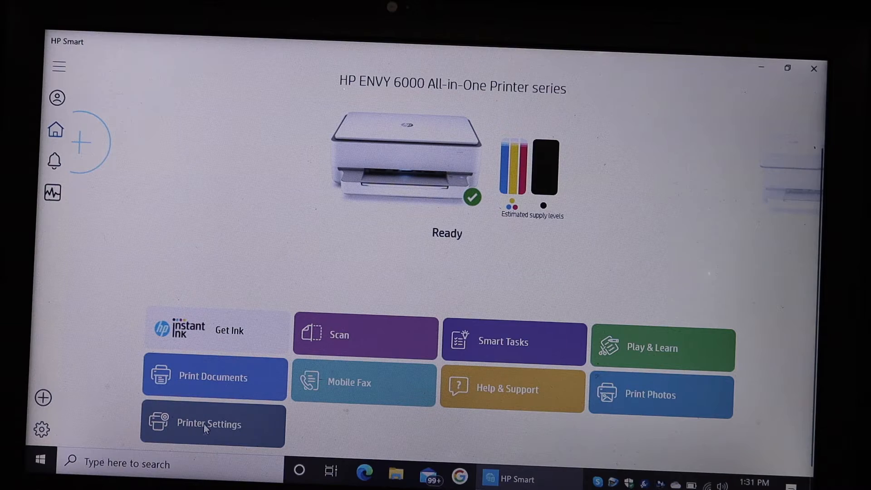
Step: Show the HP ENVY 6000's printer information from the Printer Settings tile
{"action": "left_click", "coordinate": [212, 423]}
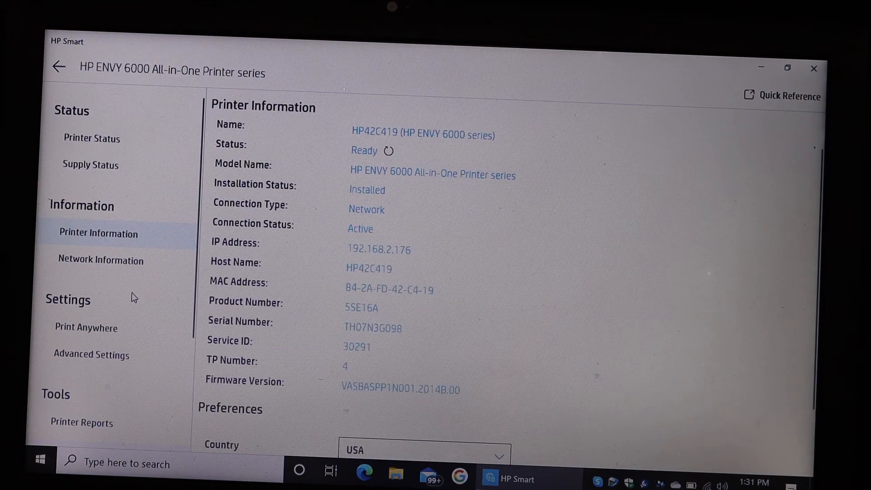
Step: Reach Advanced Settings to load the printer's Embedded Web Server home page
{"action": "scroll", "scroll_direction": "down", "scroll_amount": 3}
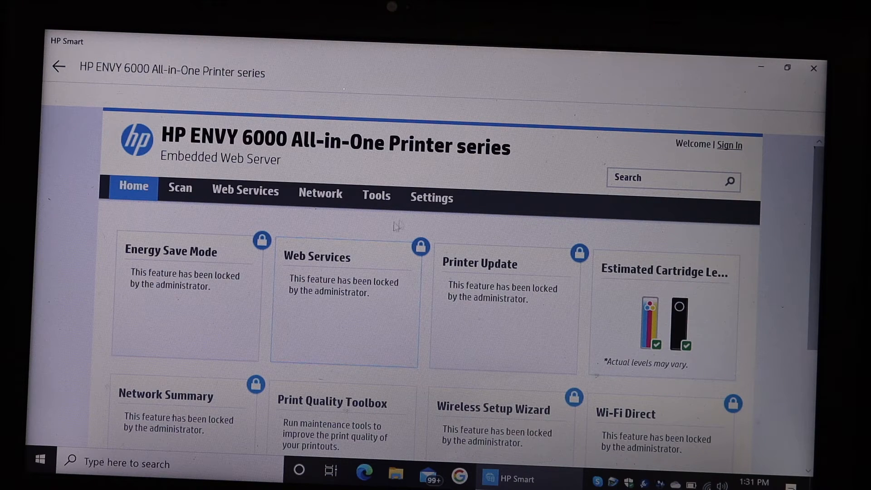
{"action": "mouse_move", "coordinate": [432, 197]}
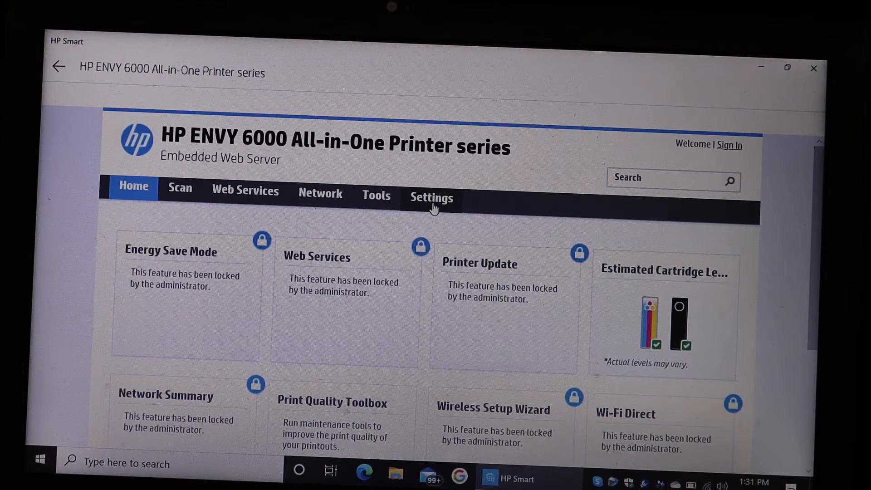
Step: Enter the printer PIN to unlock secure settings and reach Restore Factory Defaults as admin
{"action": "left_click", "coordinate": [430, 196]}
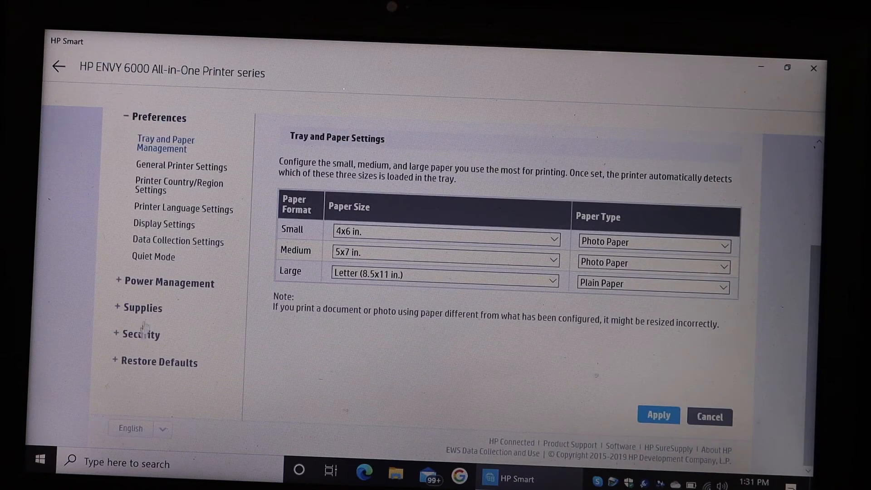
{"action": "mouse_move", "coordinate": [160, 370]}
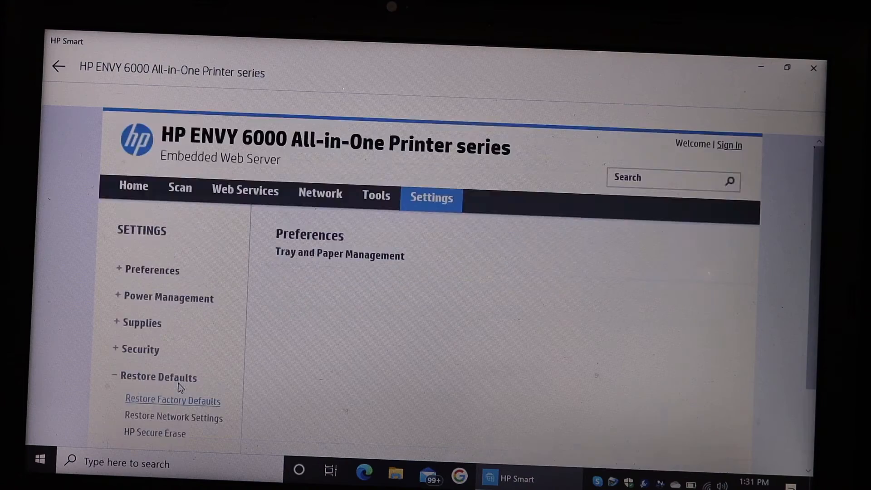
{"action": "left_click", "coordinate": [172, 400]}
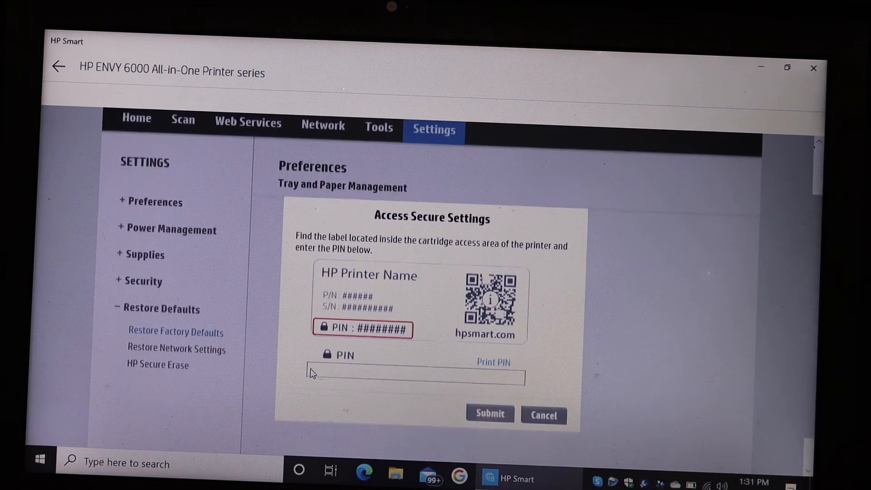
{"action": "left_click", "coordinate": [416, 375]}
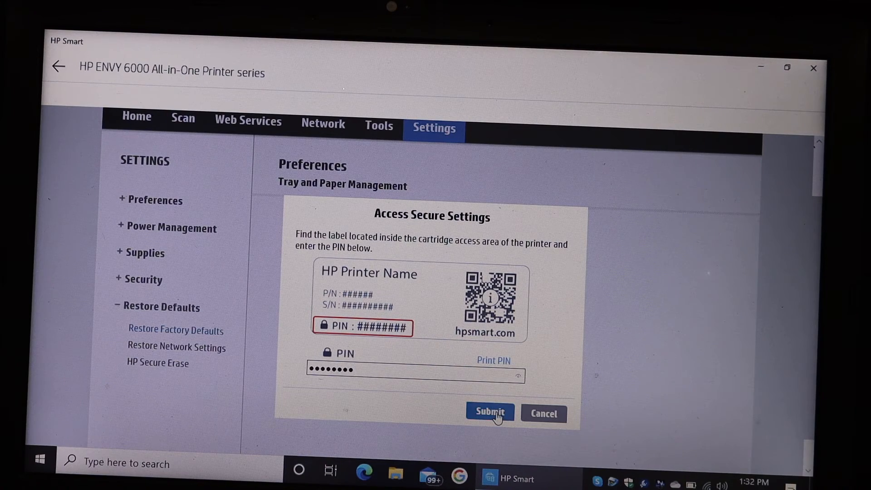
{"action": "left_click", "coordinate": [489, 411]}
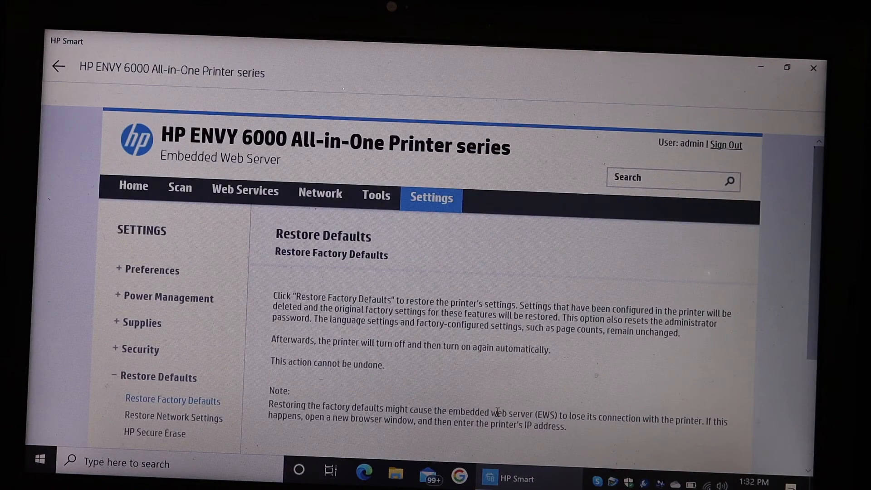
Step: Confirm the Caution warning so the printer begins restoring factory defaults
{"action": "scroll", "scroll_direction": "down", "scroll_amount": 3}
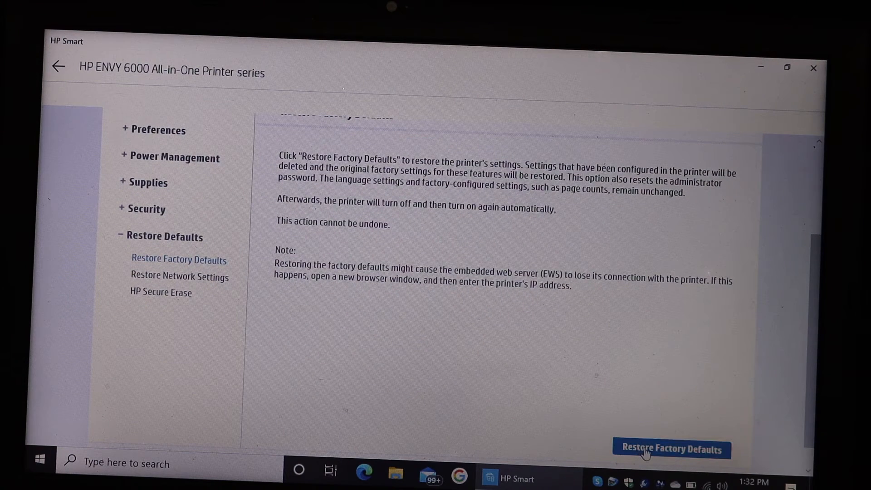
{"action": "left_click", "coordinate": [671, 449]}
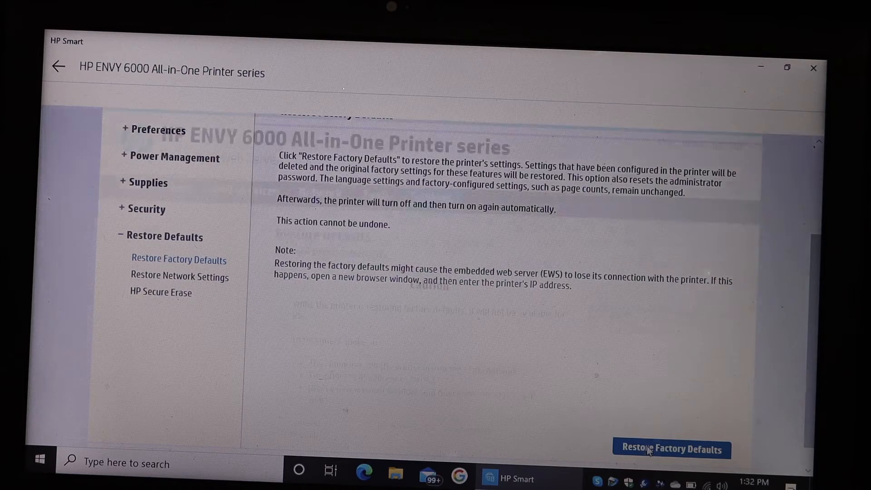
{"action": "left_click", "coordinate": [671, 449]}
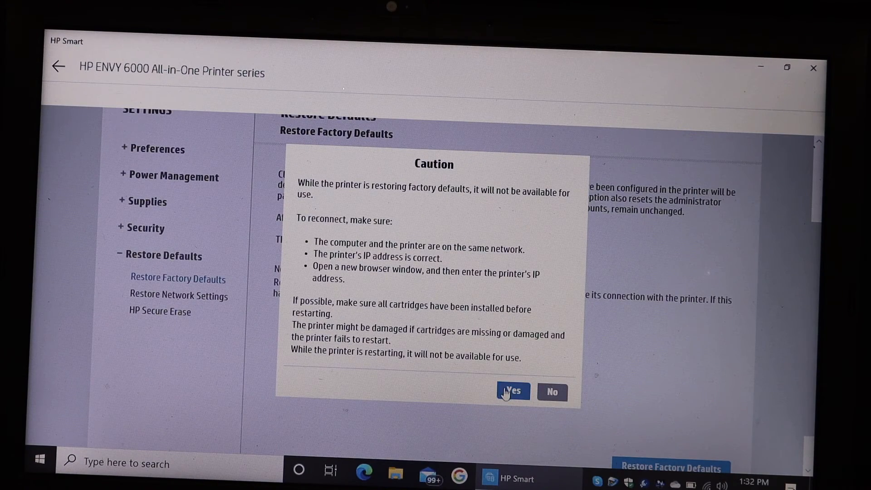
{"action": "left_click", "coordinate": [512, 391]}
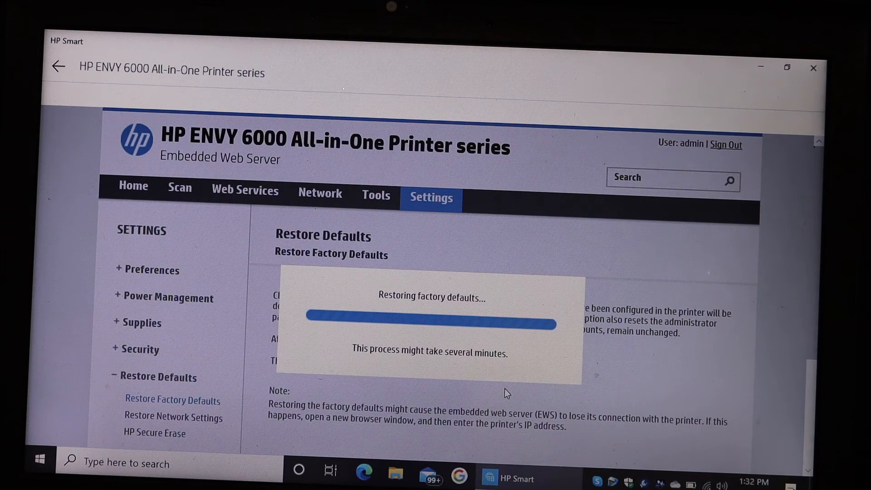